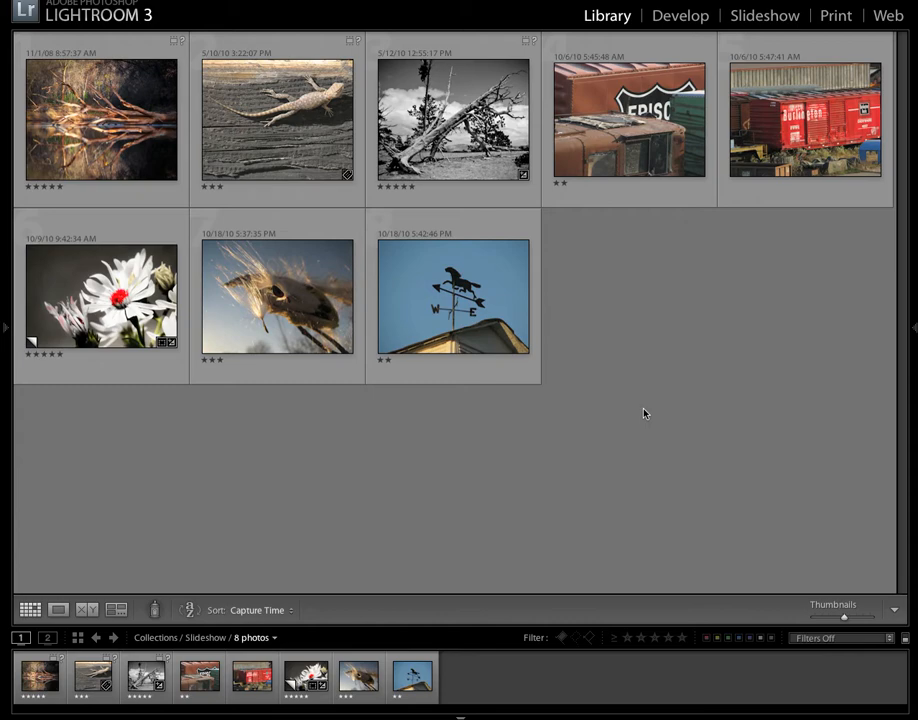
{"action": "mouse_move", "coordinate": [614, 315]}
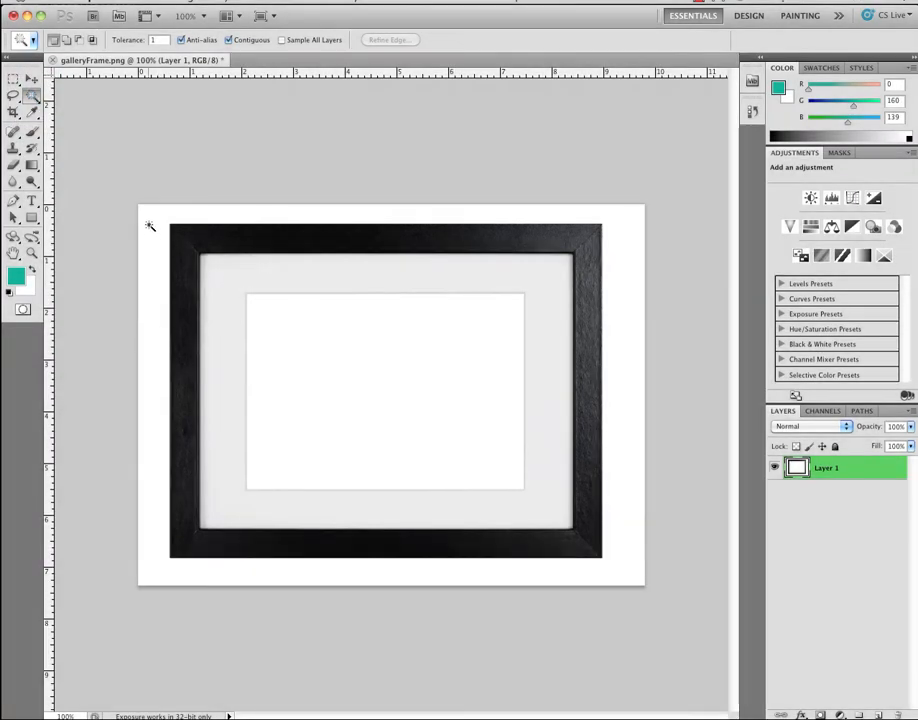
Step: Select the white surround of the galleryFrame image with the Magic Wand
{"action": "left_click", "coordinate": [150, 227]}
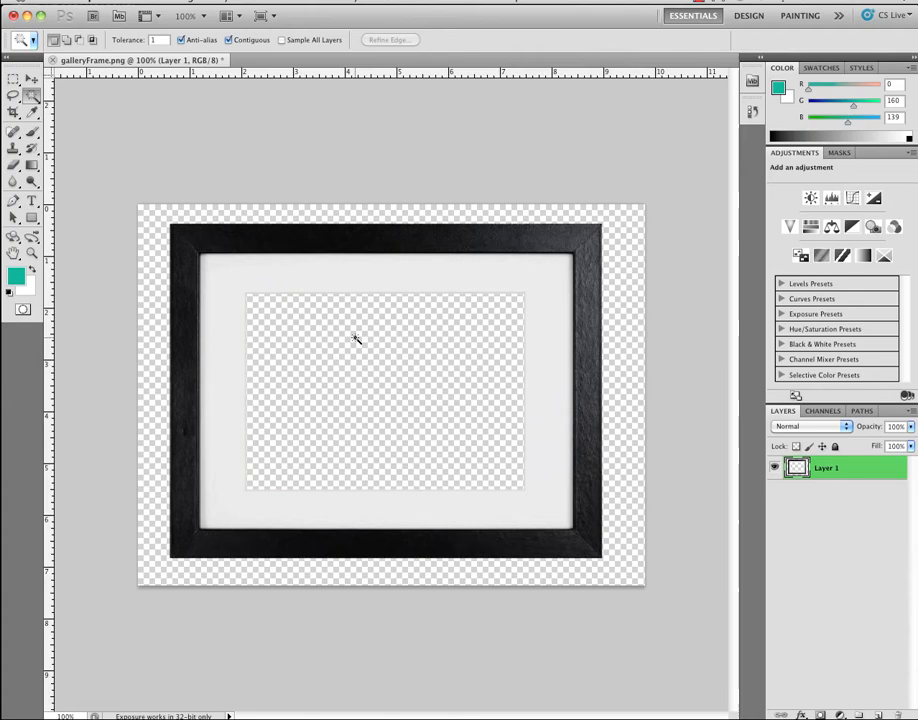
{"action": "mouse_move", "coordinate": [355, 382]}
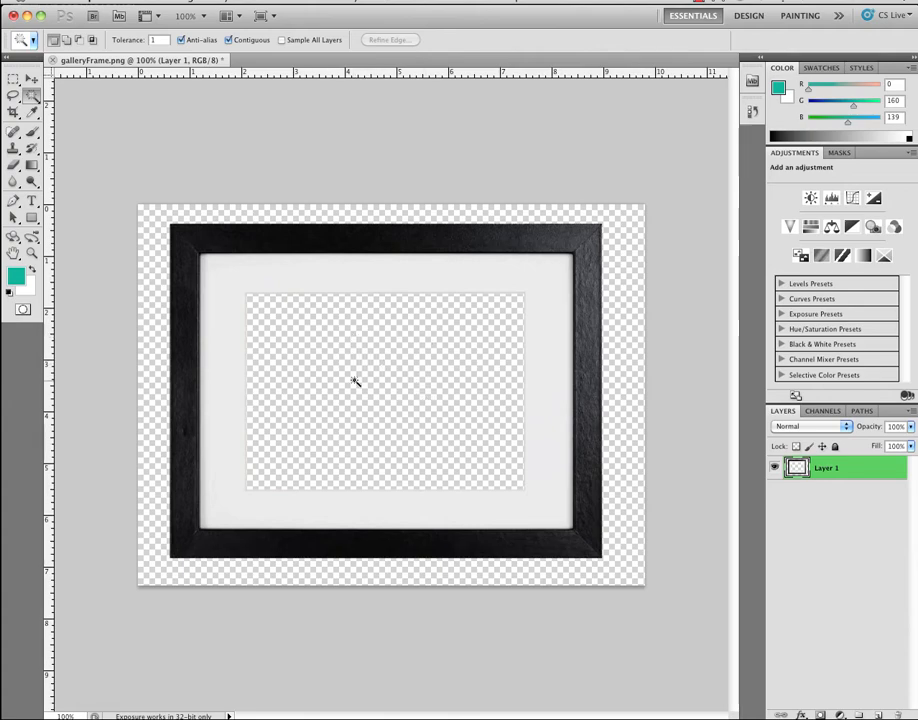
{"action": "mouse_move", "coordinate": [408, 376]}
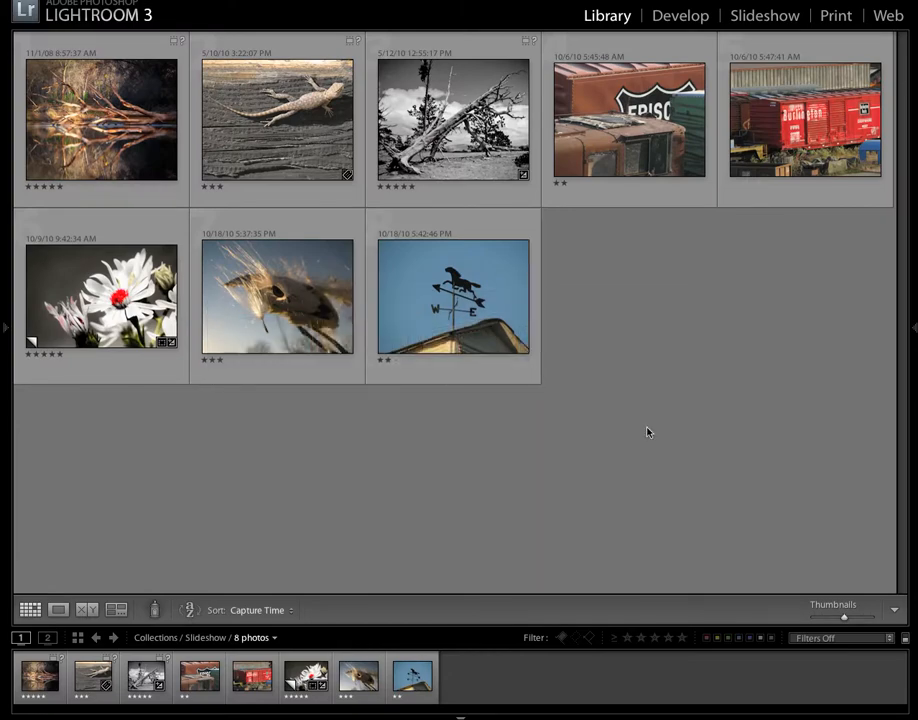
{"action": "mouse_move", "coordinate": [648, 400]}
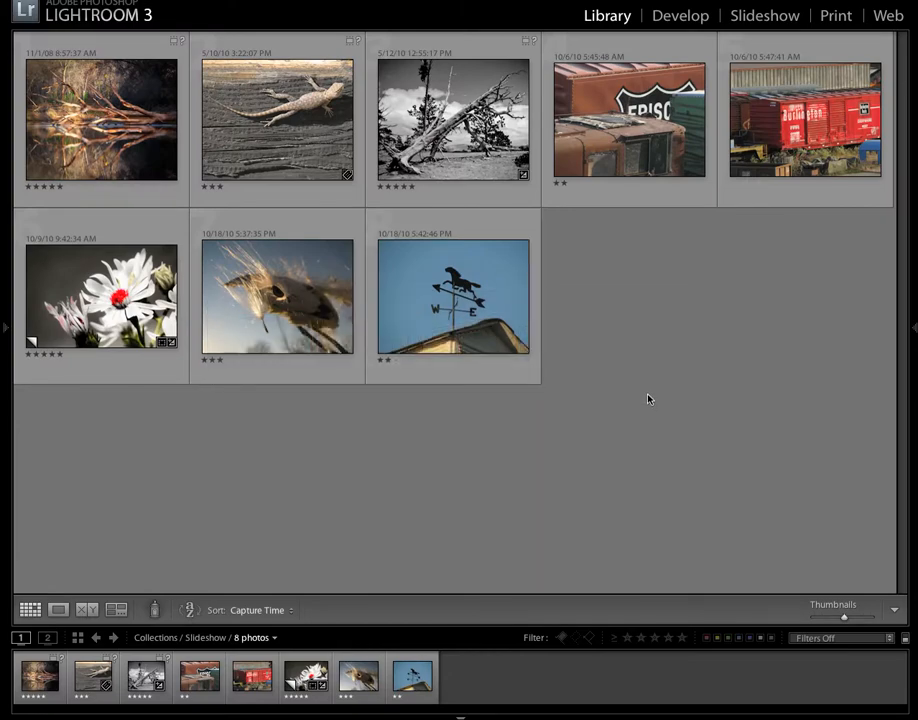
Step: Bring Lightroom 3 forward and switch to the Slideshow module
{"action": "left_click", "coordinate": [629, 120]}
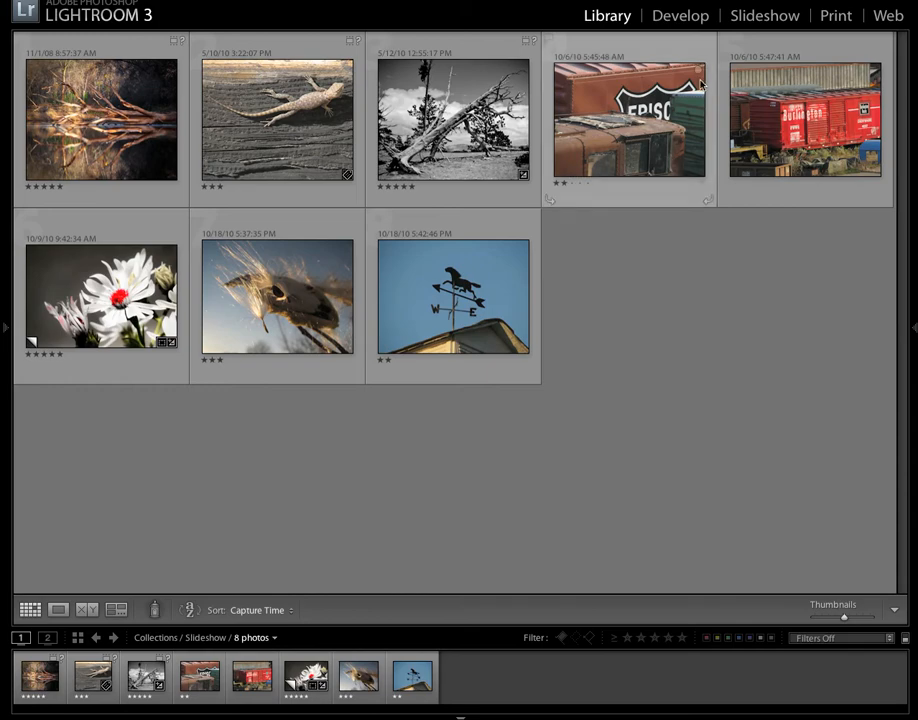
{"action": "left_click", "coordinate": [764, 15]}
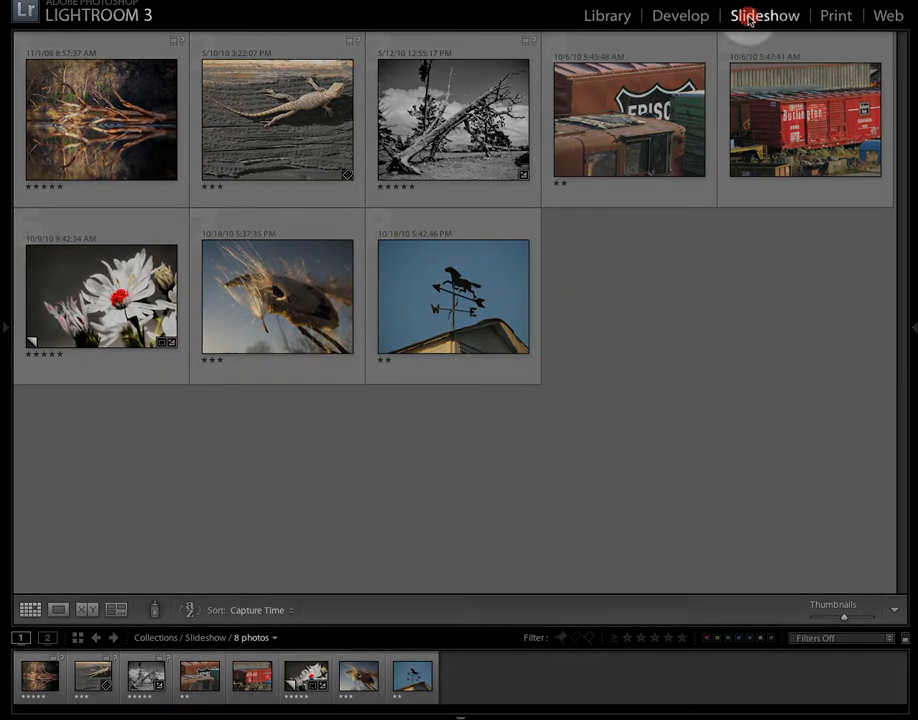
Step: Preview the eight-photo slideshow with the expositionNORDIQUE plate, then stop playback
{"action": "left_click", "coordinate": [764, 15]}
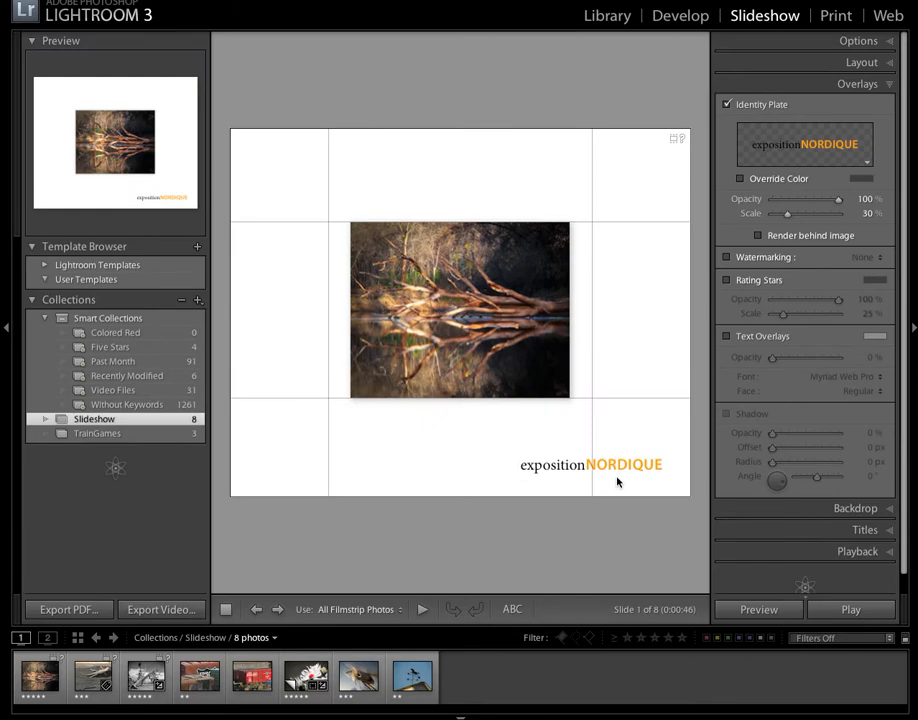
{"action": "mouse_move", "coordinate": [693, 556]}
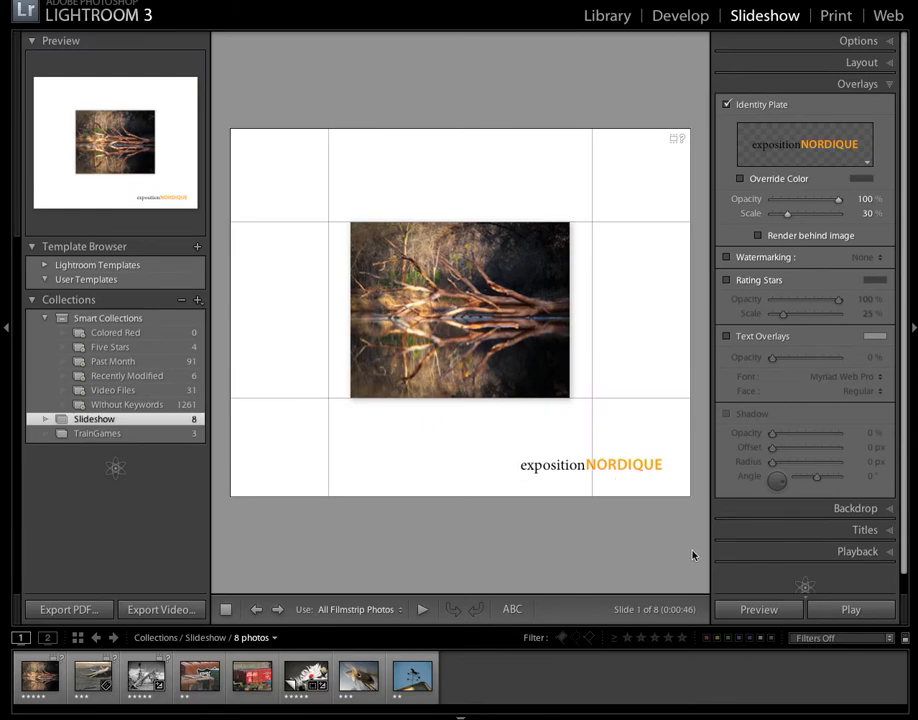
{"action": "left_click", "coordinate": [758, 609]}
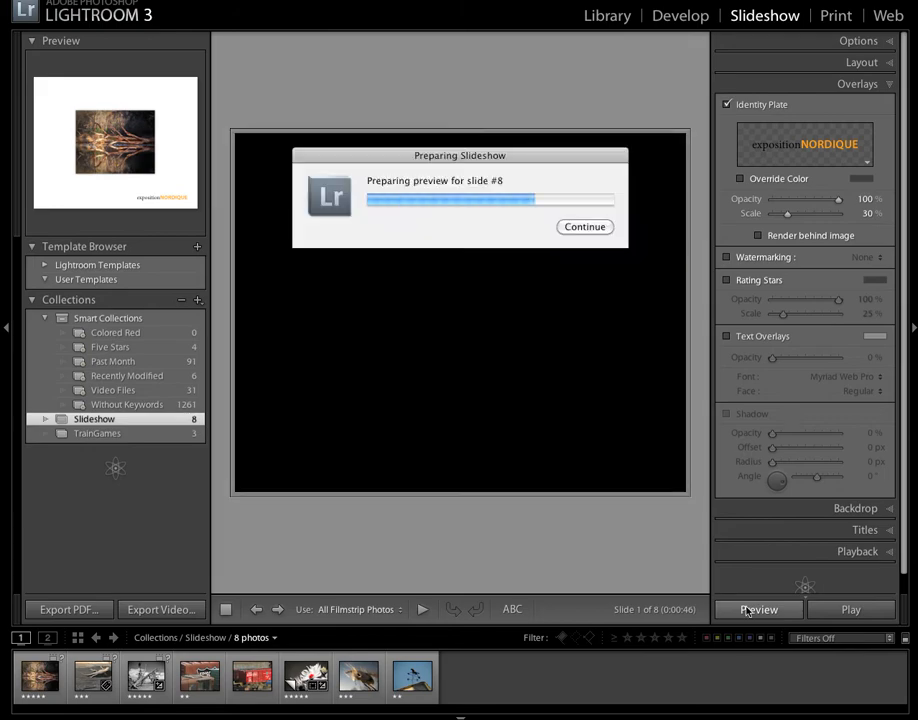
{"action": "left_click", "coordinate": [759, 609]}
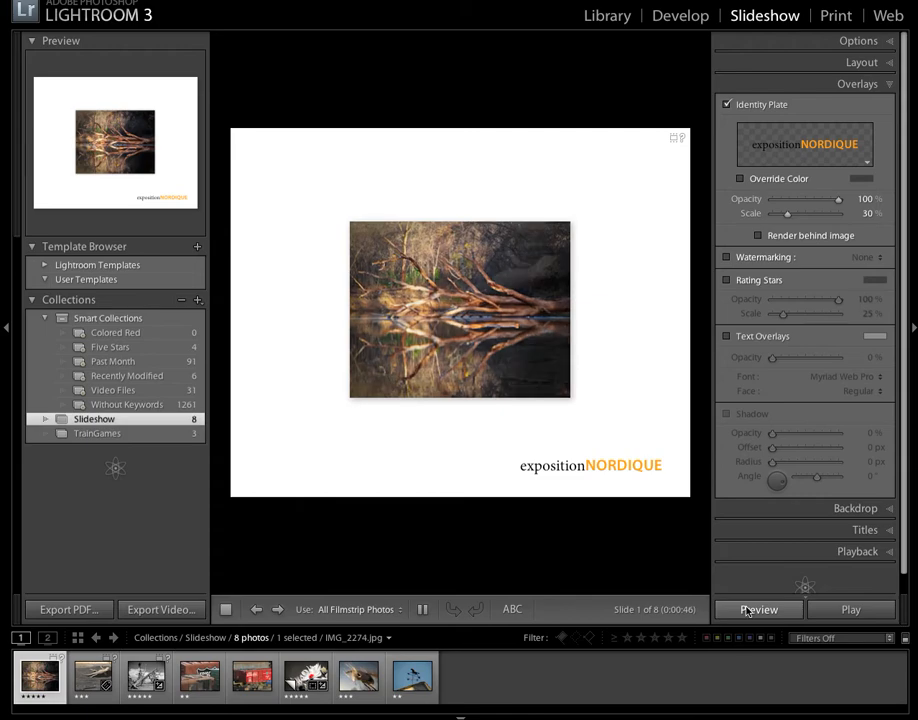
{"action": "left_click", "coordinate": [92, 677]}
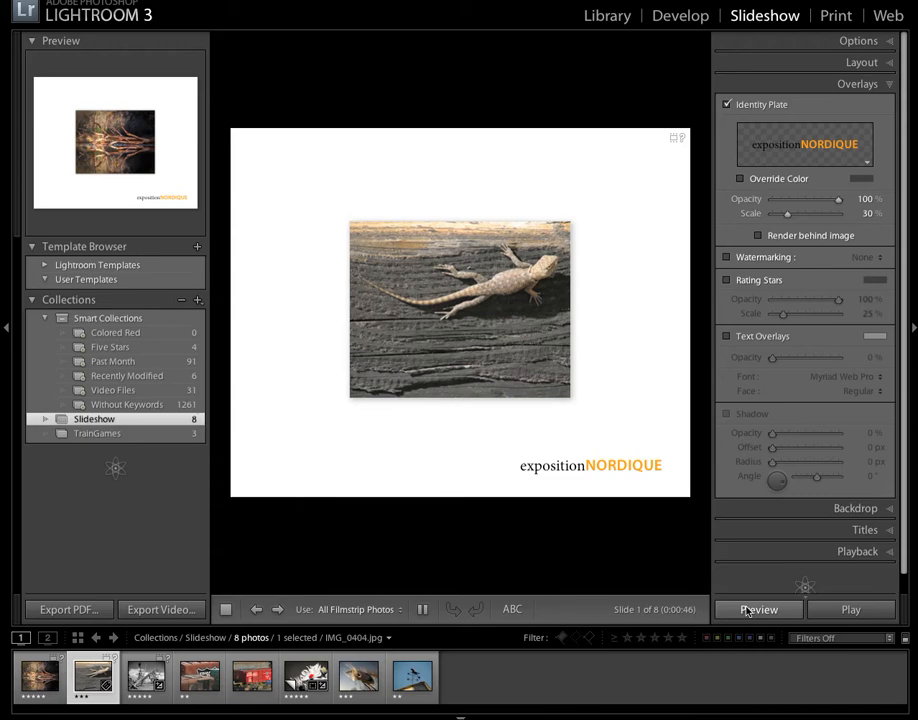
{"action": "left_click", "coordinate": [759, 609]}
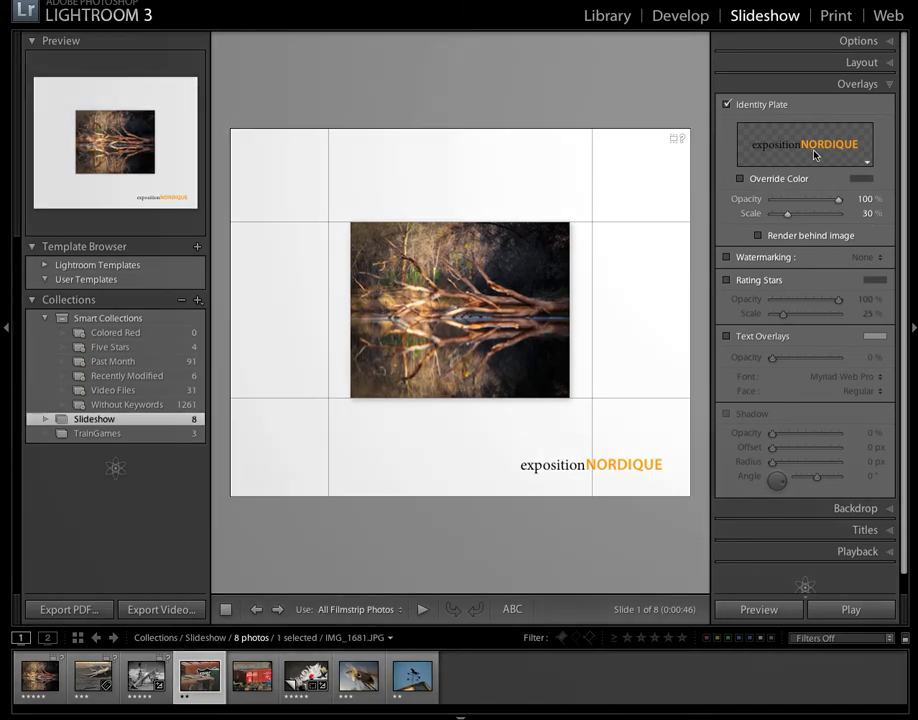
Step: Make the identity plate graphical, using the transparent galleryFrame image file
{"action": "left_click", "coordinate": [804, 144]}
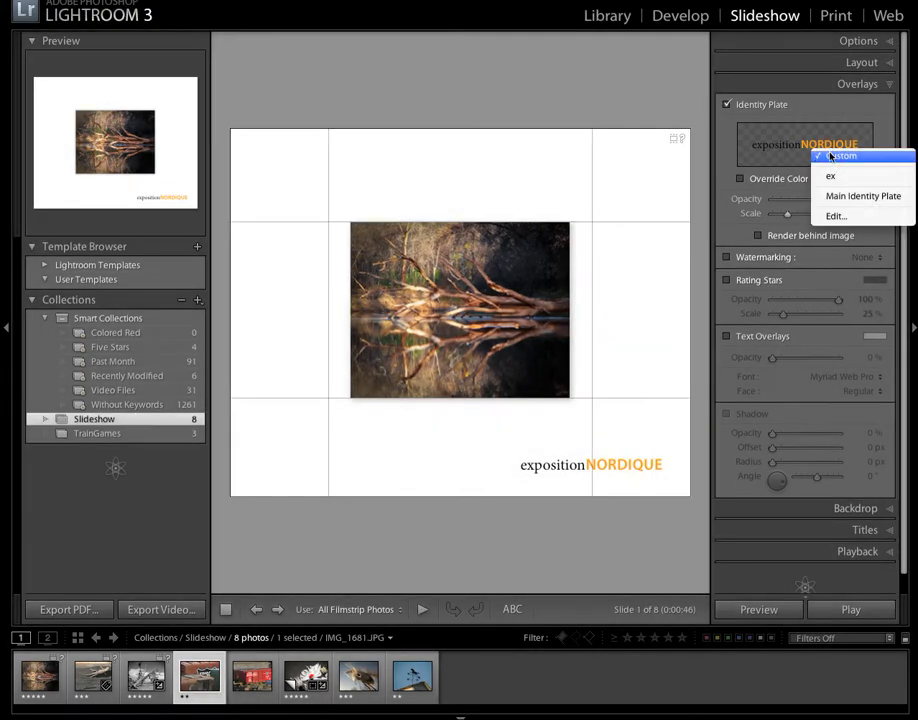
{"action": "left_click", "coordinate": [834, 216]}
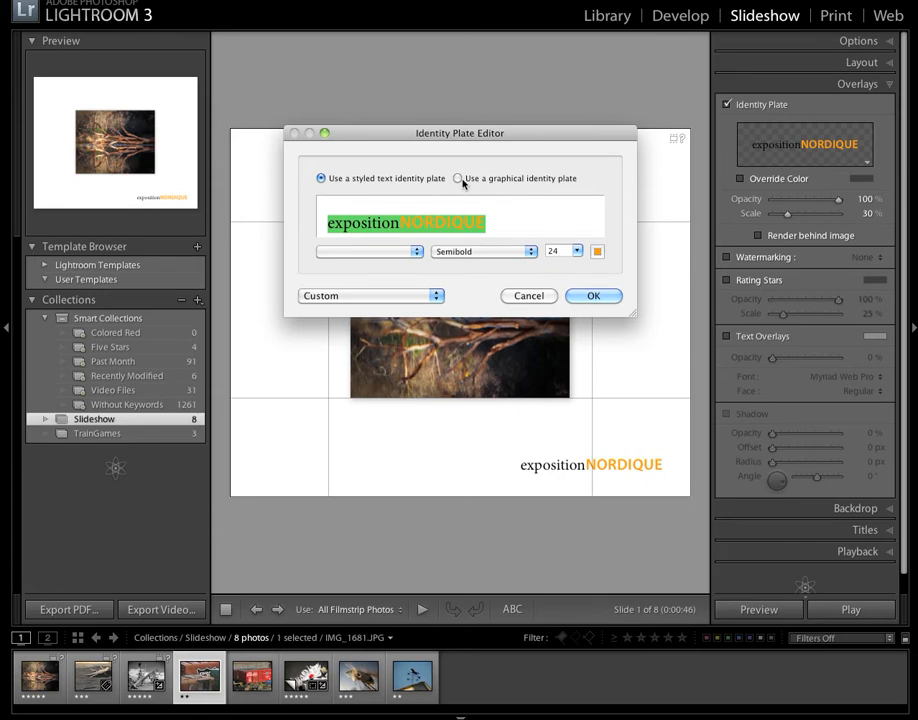
{"action": "left_click", "coordinate": [459, 178]}
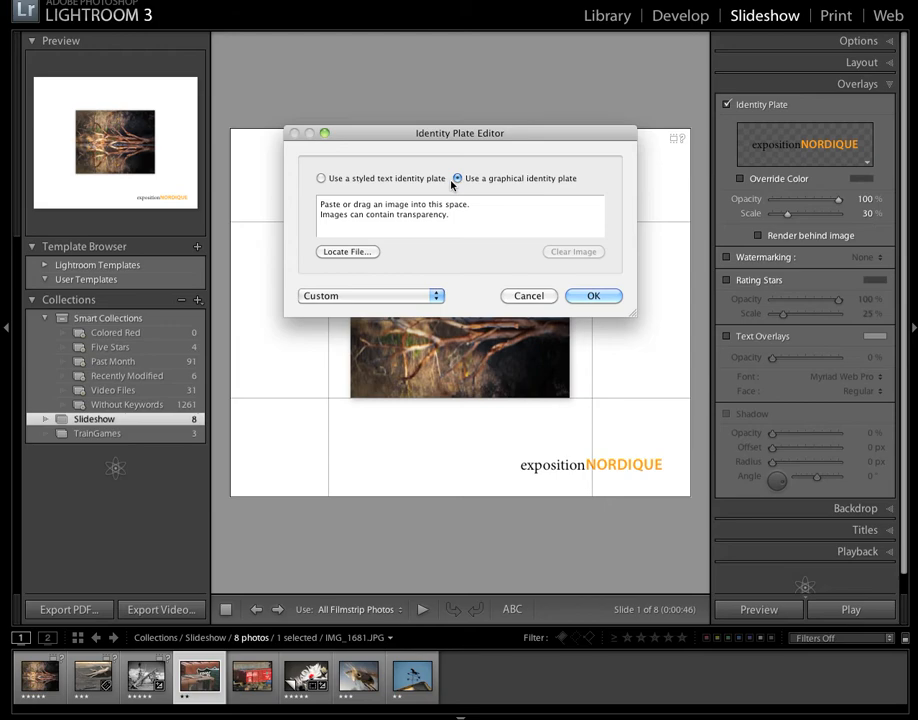
{"action": "left_click", "coordinate": [347, 251]}
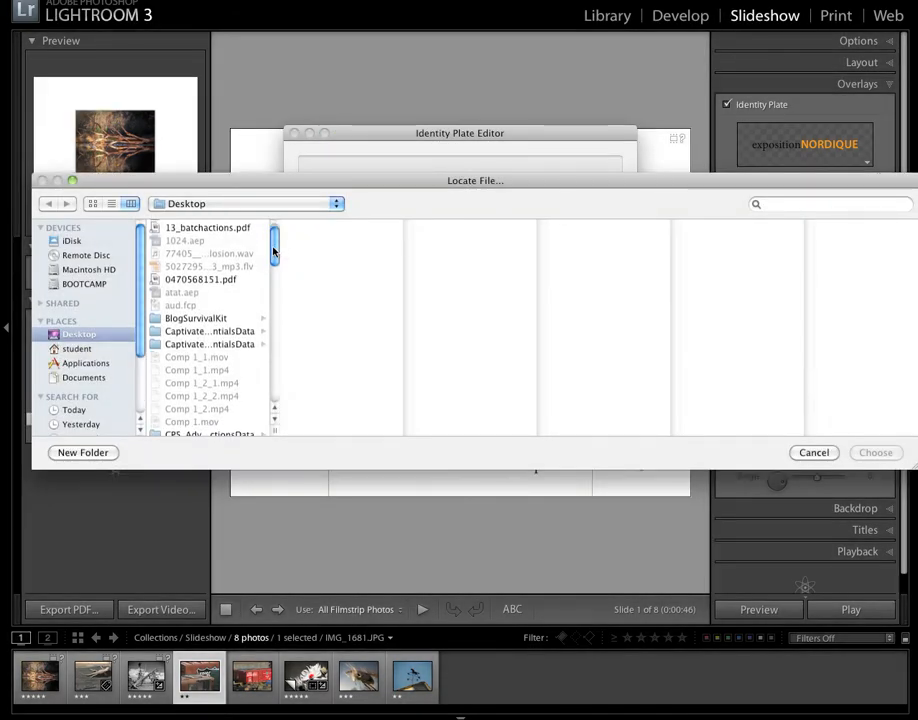
{"action": "scroll", "scroll_direction": "down", "scroll_amount": 3}
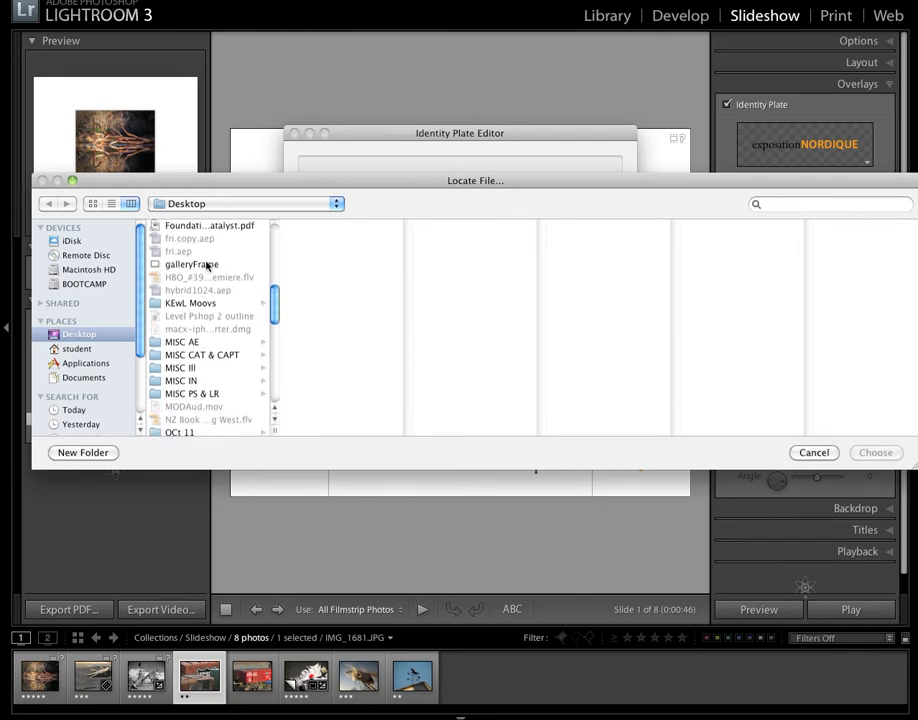
{"action": "left_click", "coordinate": [189, 264]}
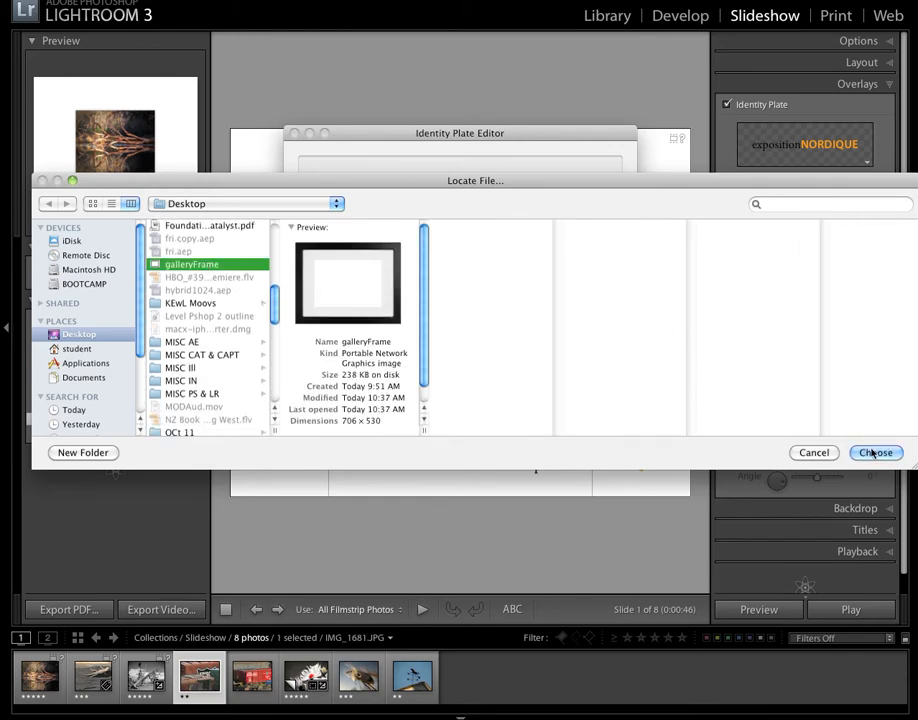
{"action": "left_click", "coordinate": [875, 452]}
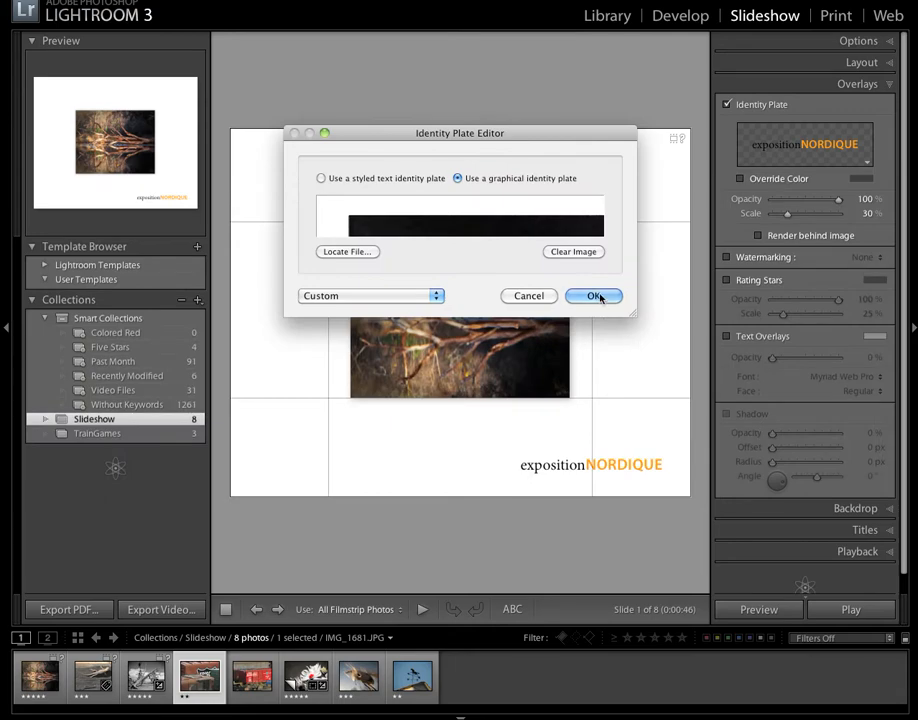
{"action": "left_click", "coordinate": [593, 295]}
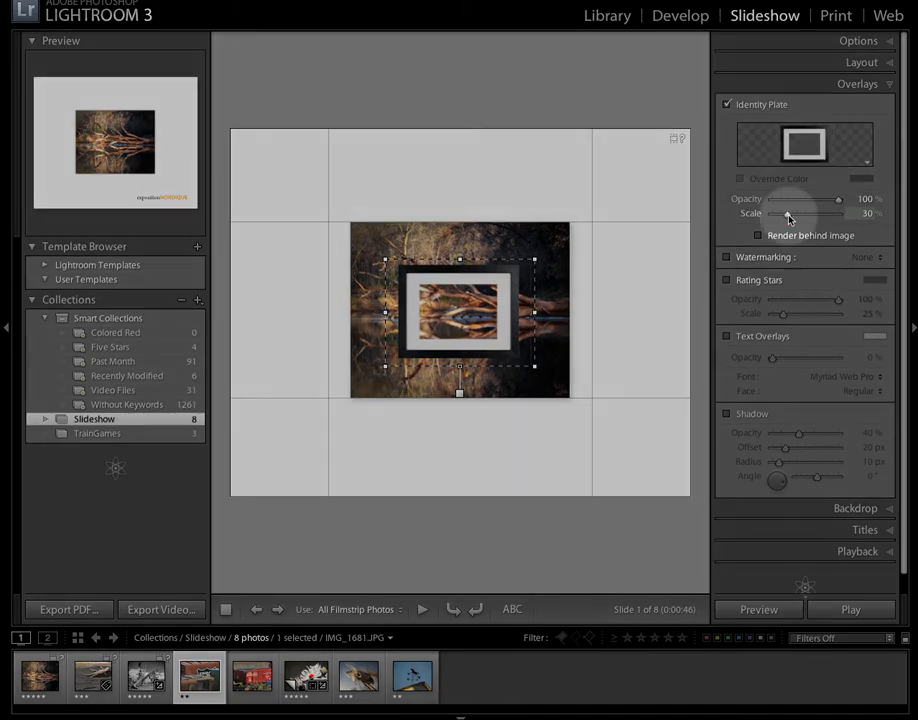
Step: Enlarge the gallery frame identity plate to 86% scale around the photo
{"action": "left_click_drag", "start_coordinate": [803, 214], "coordinate": [838, 214]}
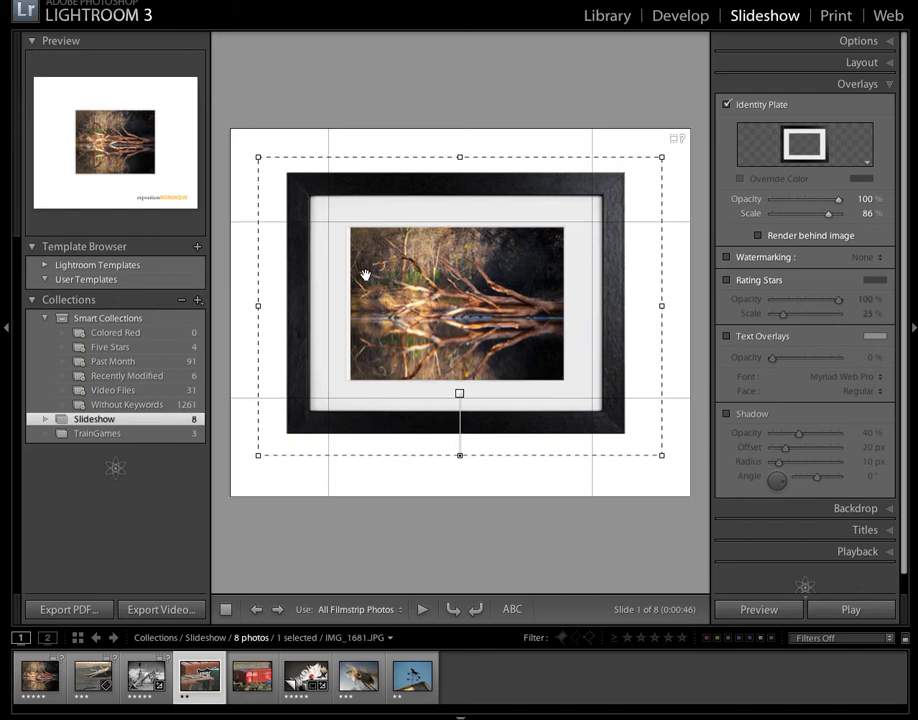
{"action": "mouse_move", "coordinate": [501, 477]}
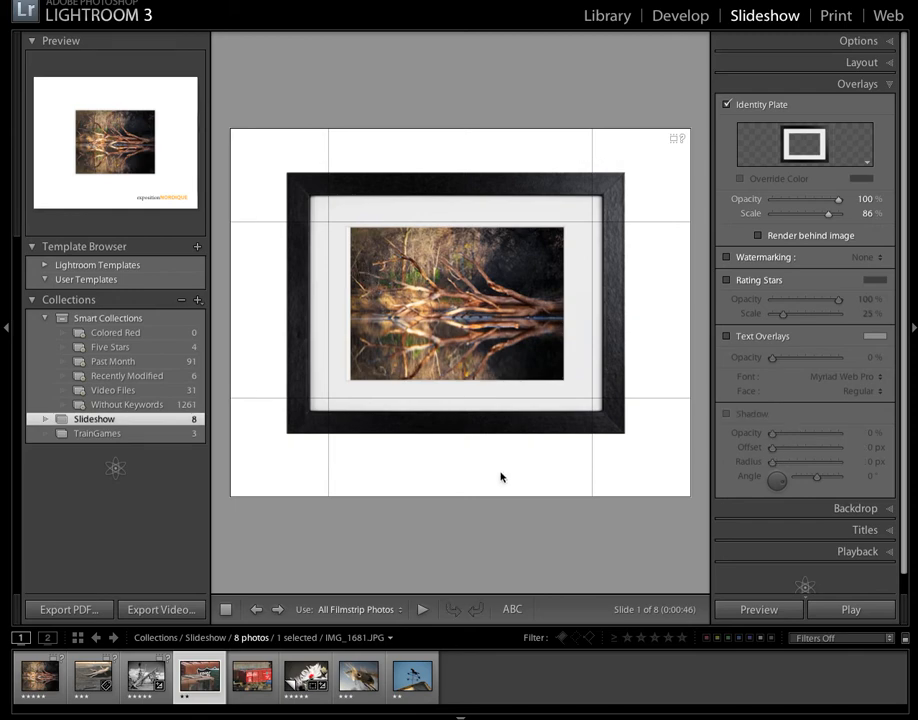
{"action": "mouse_move", "coordinate": [491, 421]}
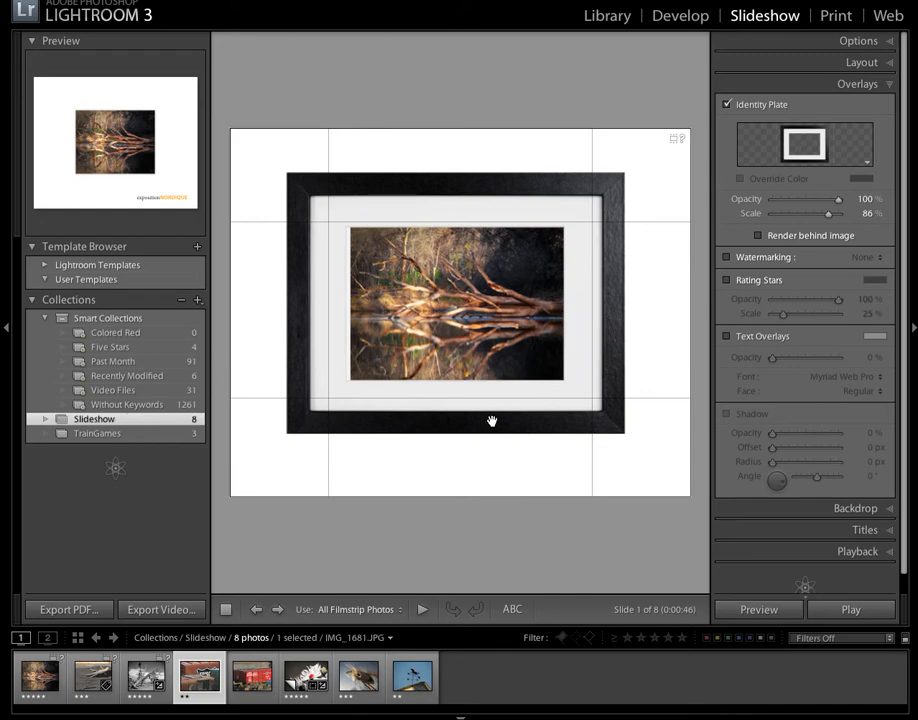
{"action": "left_click", "coordinate": [727, 413]}
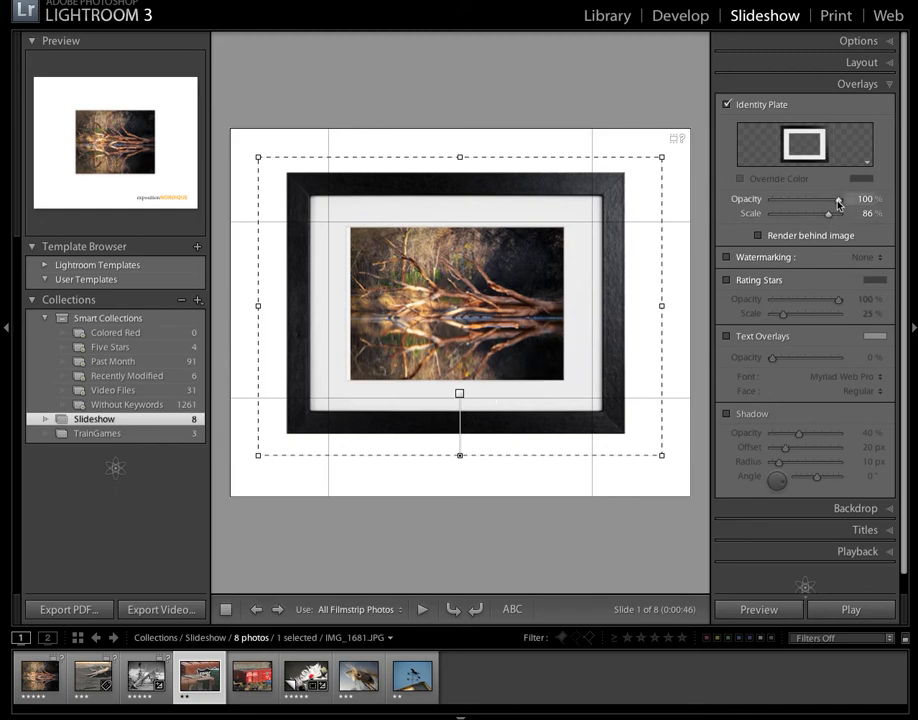
{"action": "left_click_drag", "start_coordinate": [838, 204], "coordinate": [815, 204]}
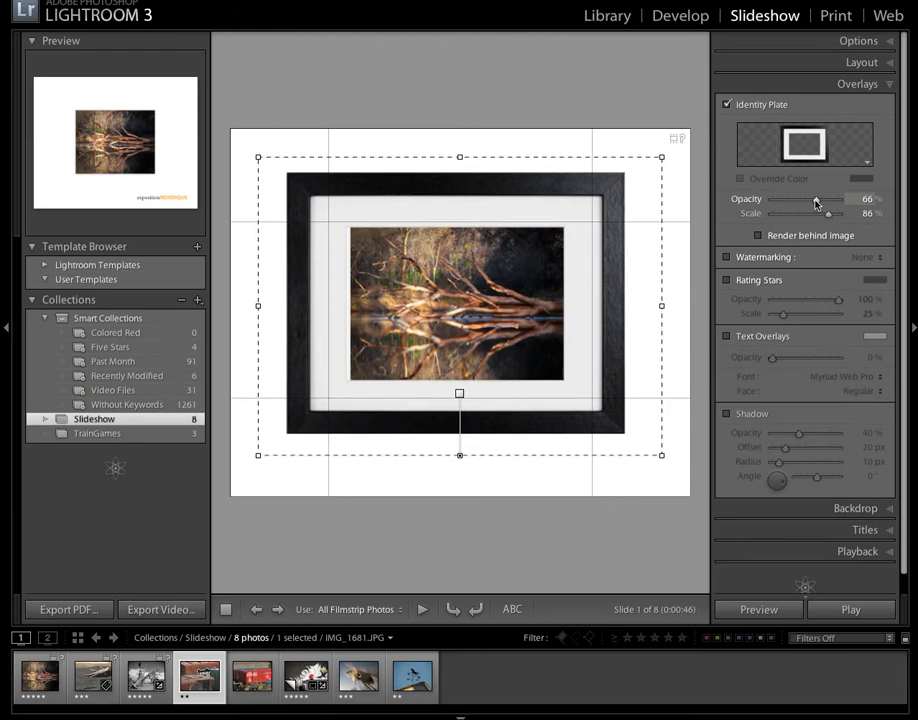
{"action": "left_click_drag", "start_coordinate": [818, 202], "coordinate": [790, 202]}
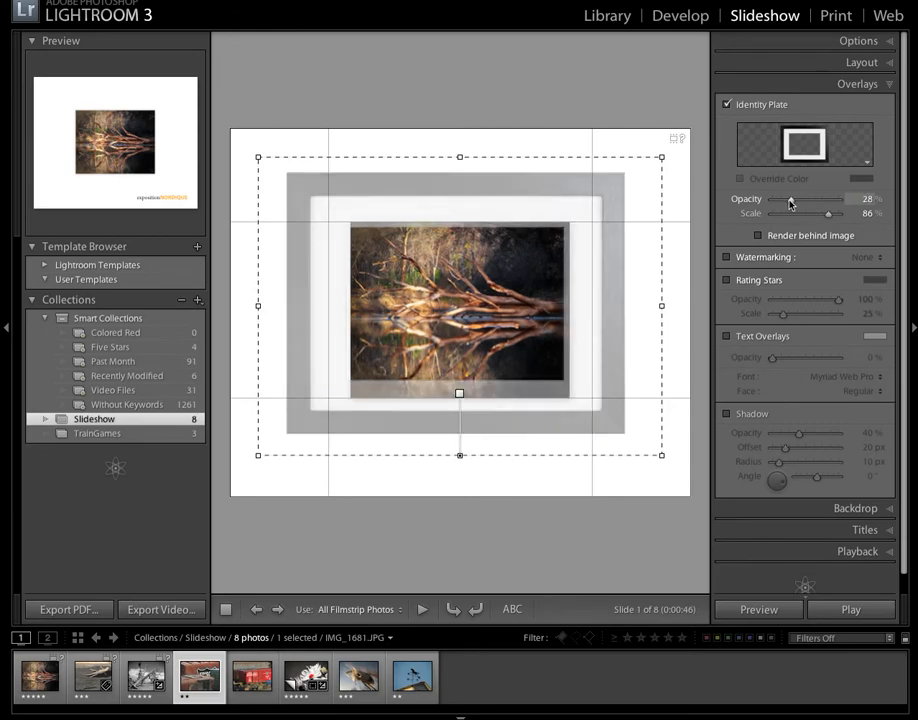
{"action": "left_click_drag", "start_coordinate": [793, 200], "coordinate": [787, 200]}
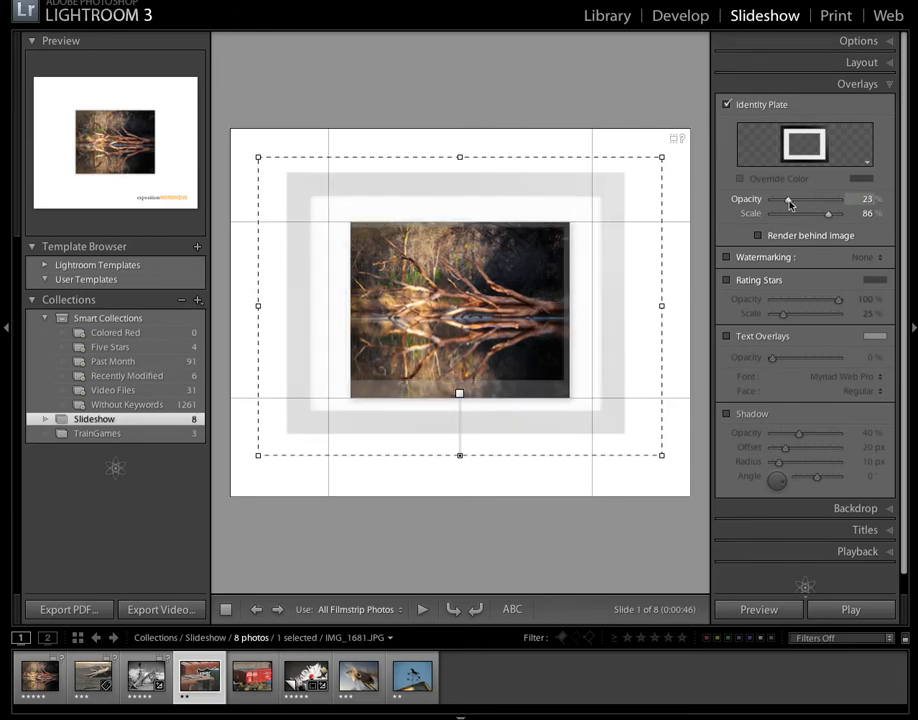
{"action": "left_click_drag", "start_coordinate": [785, 199], "coordinate": [791, 199]}
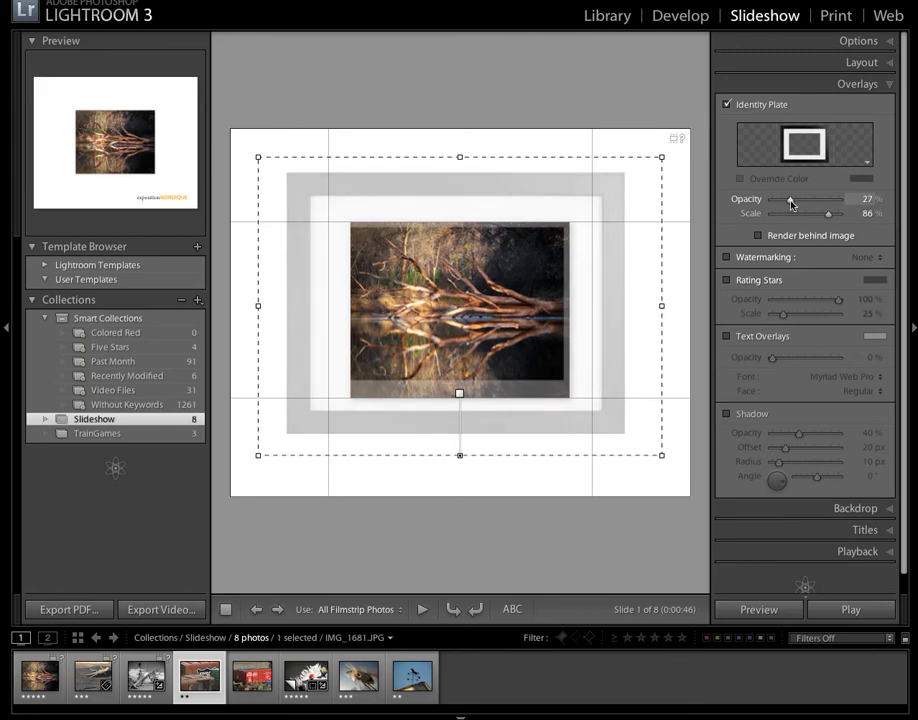
{"action": "left_click_drag", "start_coordinate": [788, 199], "coordinate": [792, 199]}
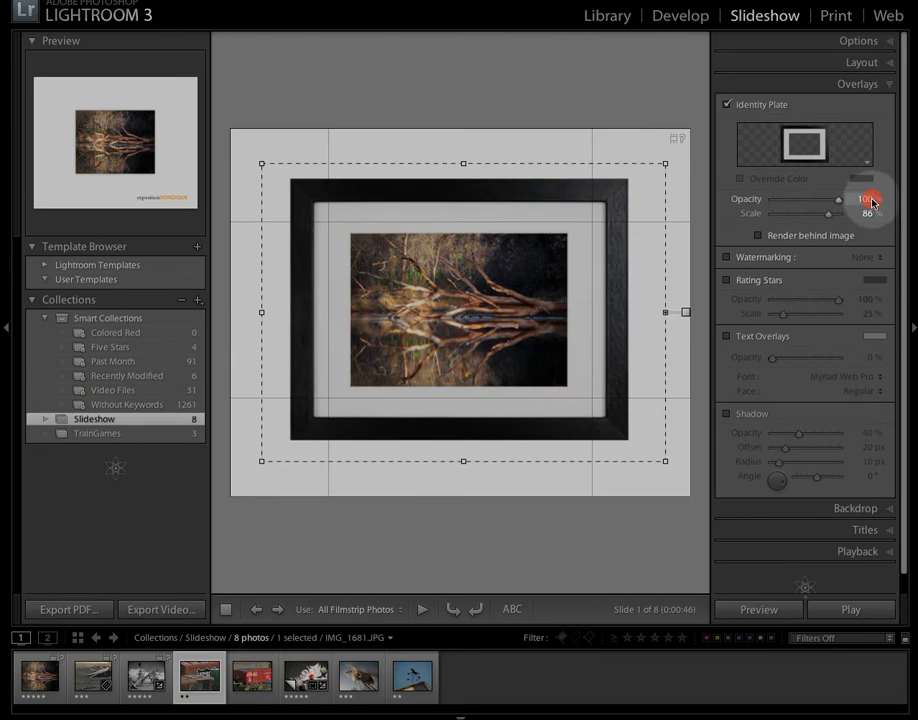
{"action": "left_click_drag", "start_coordinate": [825, 198], "coordinate": [870, 198]}
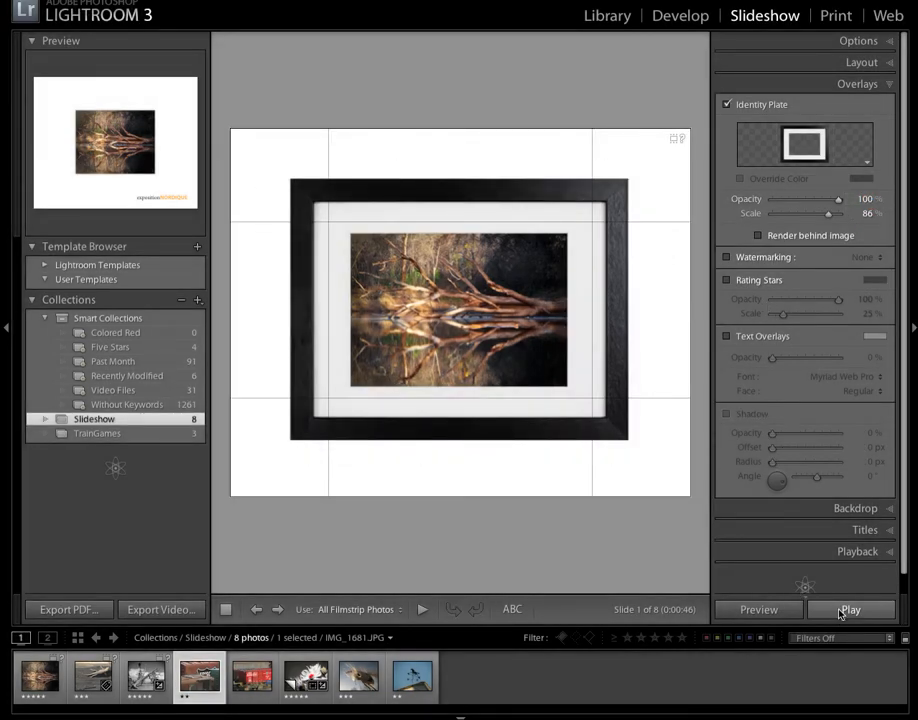
Step: Play the slideshow through to slide 7, photos shown inside the frame
{"action": "left_click", "coordinate": [849, 609]}
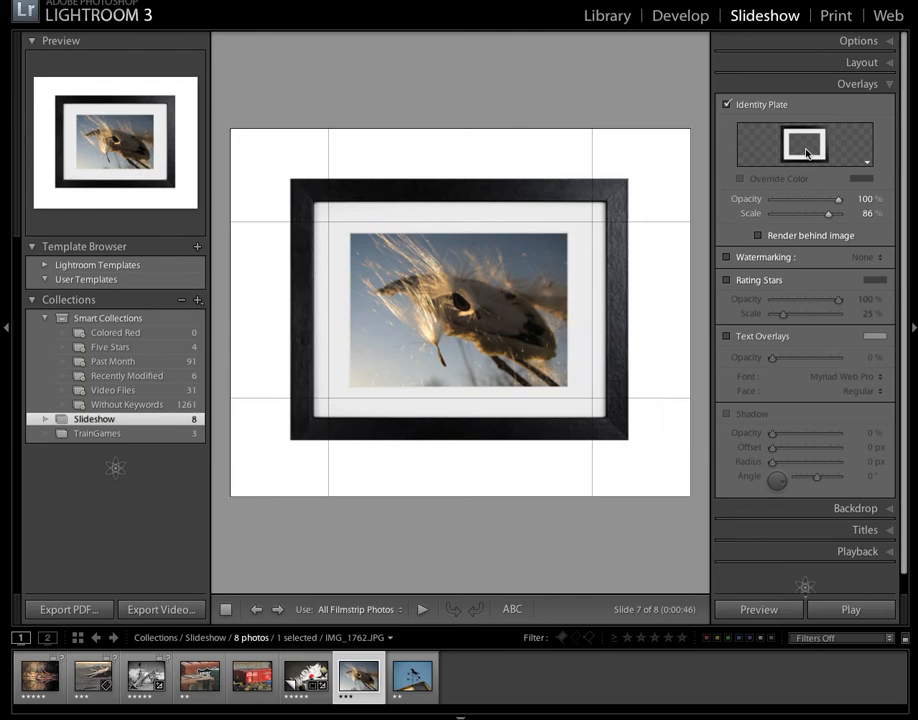
Step: Swap the identity plate image for TVimage-sepia.png in the plate editor
{"action": "left_click", "coordinate": [805, 144]}
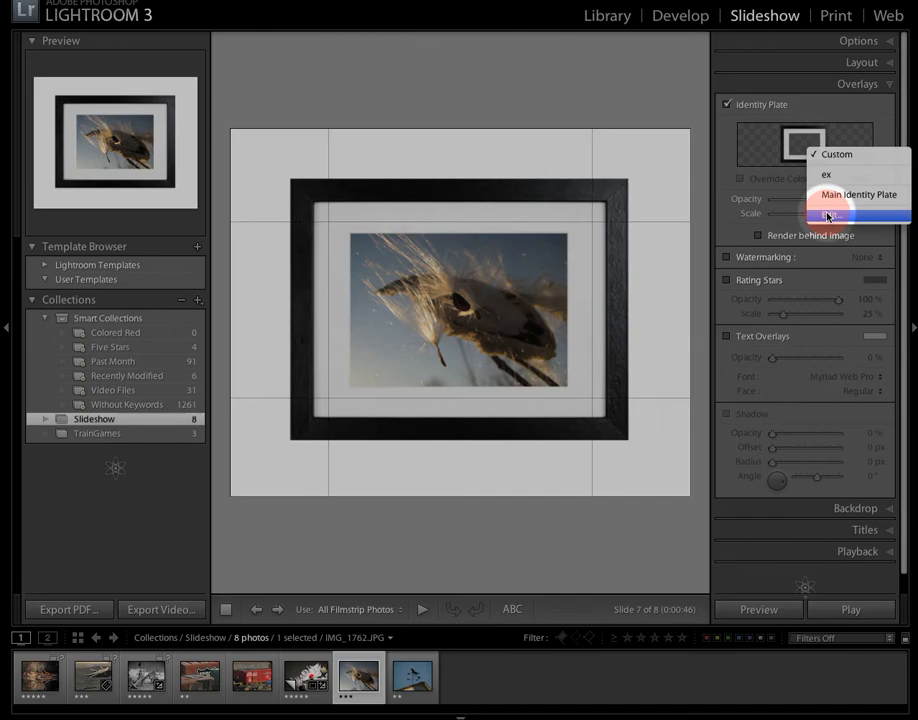
{"action": "left_click", "coordinate": [828, 214]}
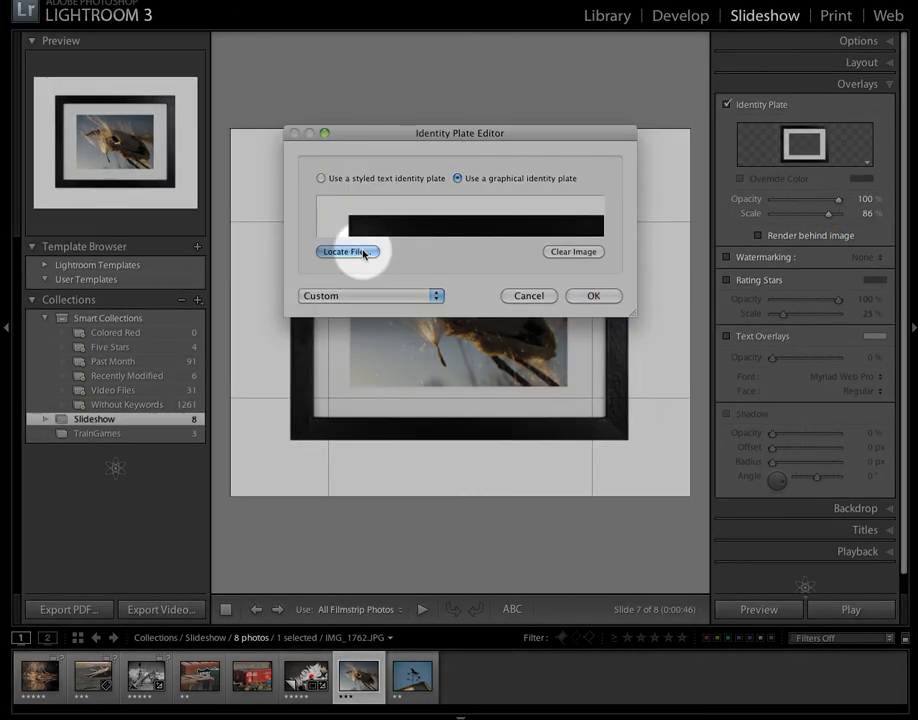
{"action": "left_click", "coordinate": [346, 251]}
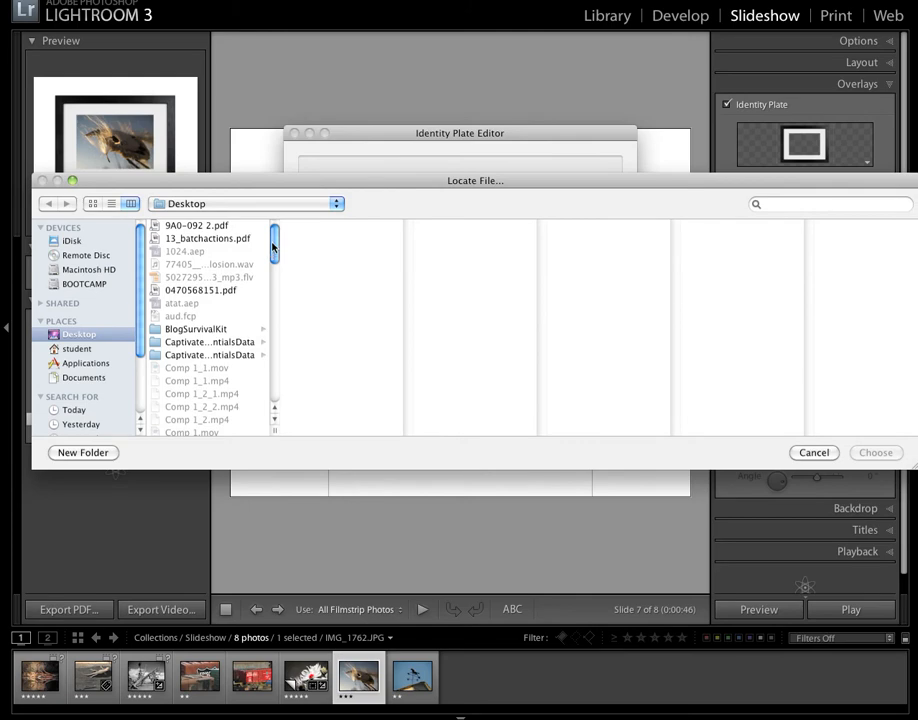
{"action": "scroll", "scroll_direction": "down", "scroll_amount": 3}
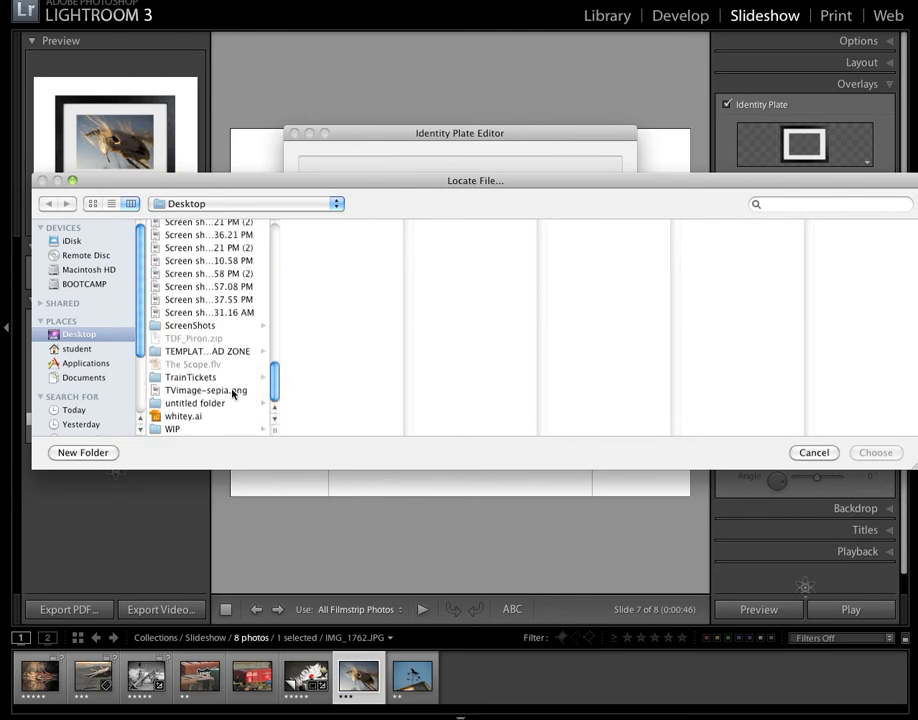
{"action": "left_click", "coordinate": [206, 390]}
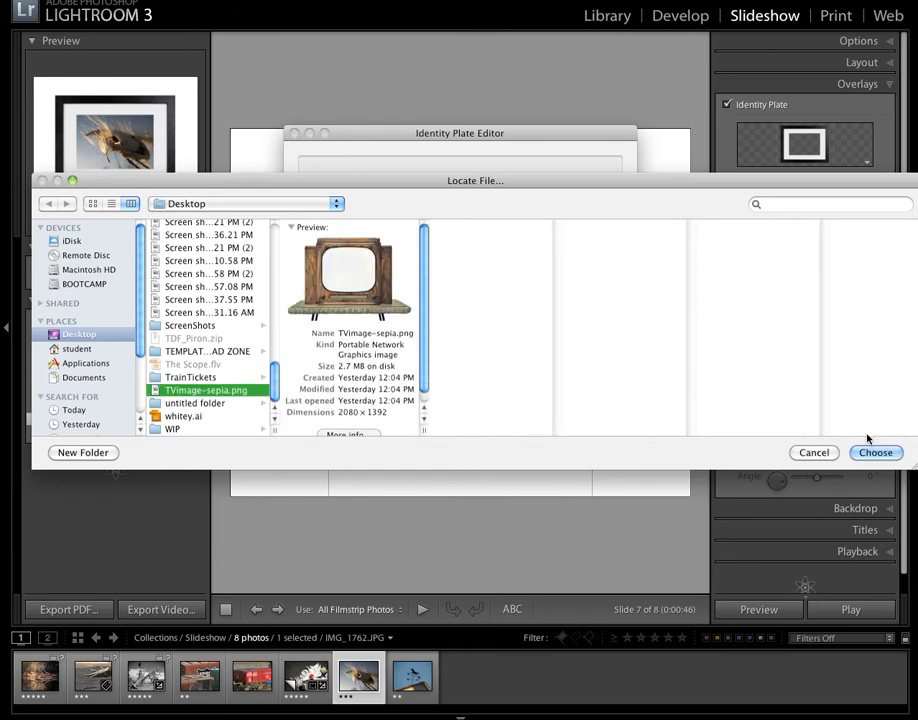
{"action": "left_click", "coordinate": [875, 452]}
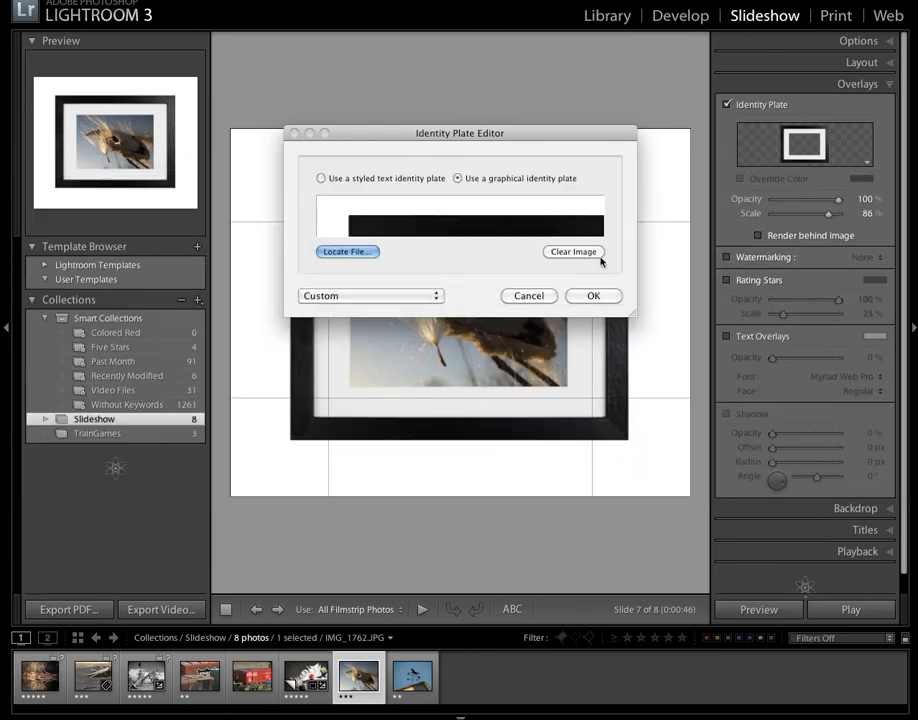
{"action": "left_click", "coordinate": [593, 295]}
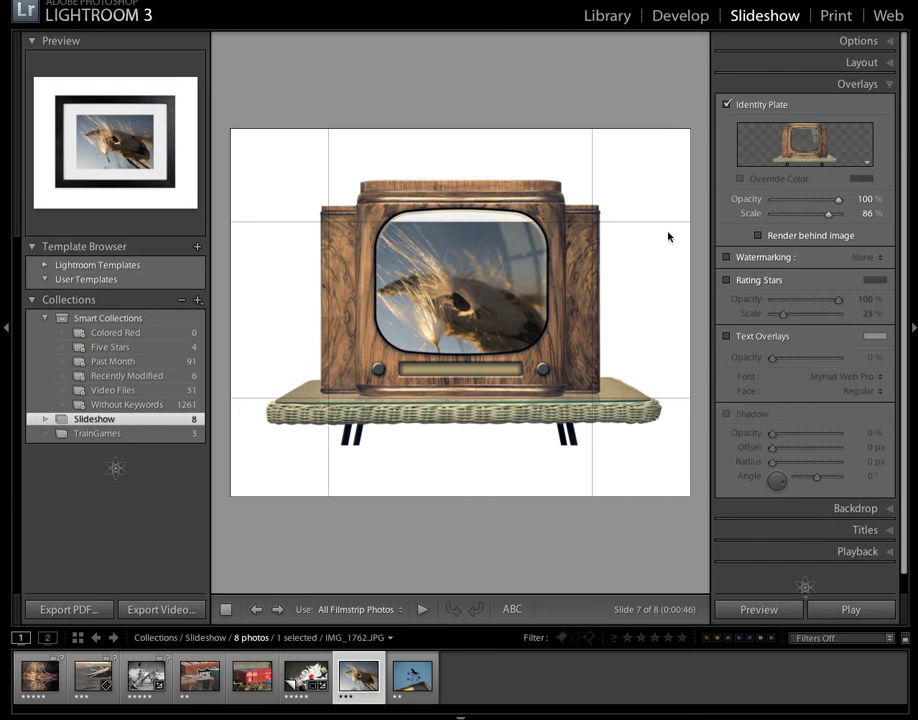
Step: Select the TV overlay and drag its handle out to 100% scale
{"action": "left_click", "coordinate": [727, 413]}
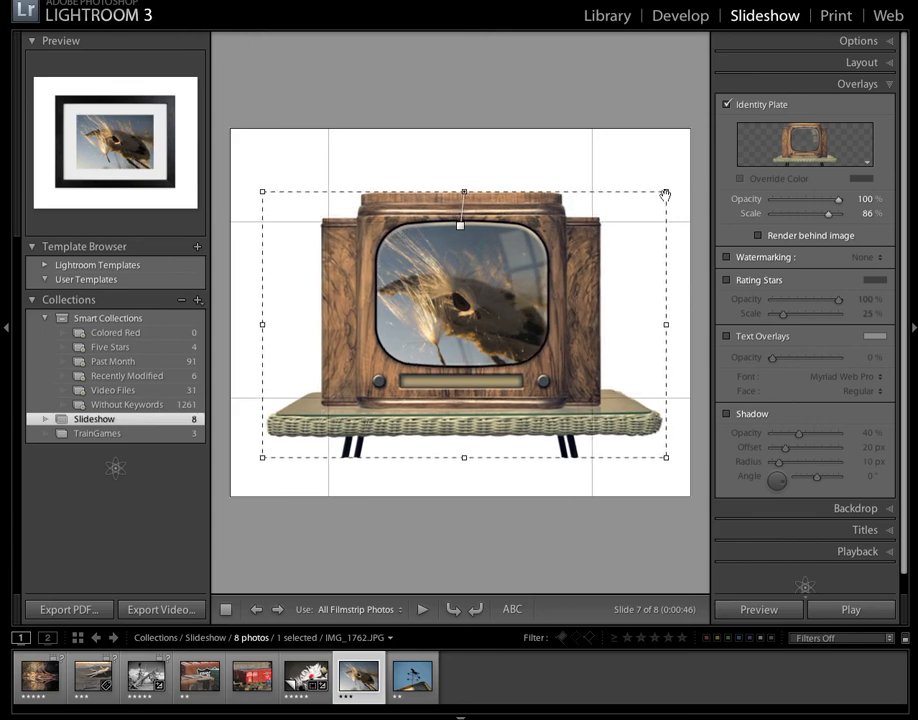
{"action": "left_click_drag", "start_coordinate": [828, 213], "coordinate": [843, 213]}
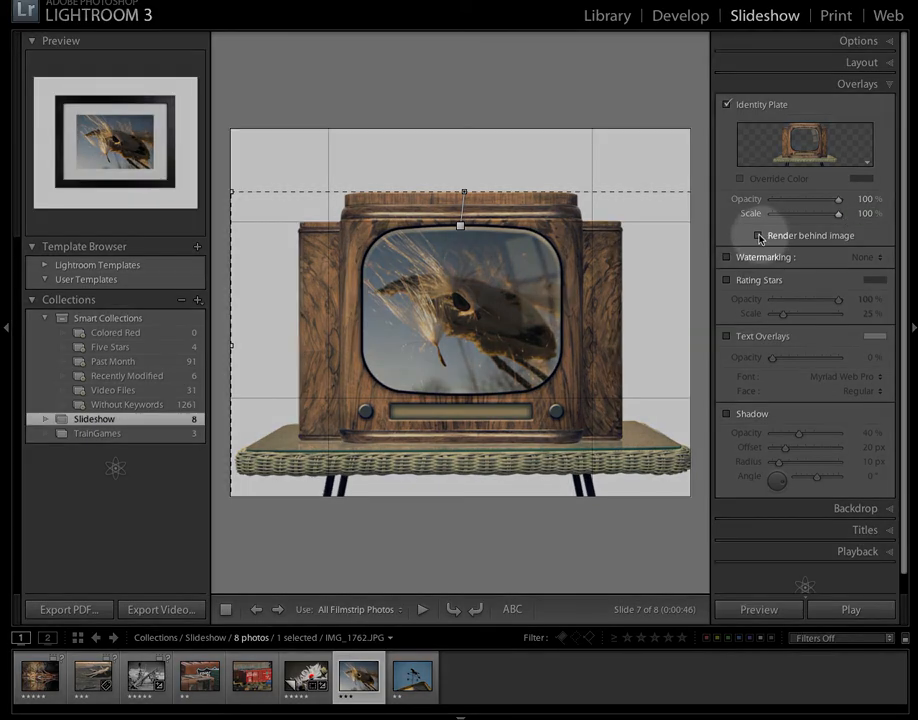
{"action": "left_click", "coordinate": [760, 235]}
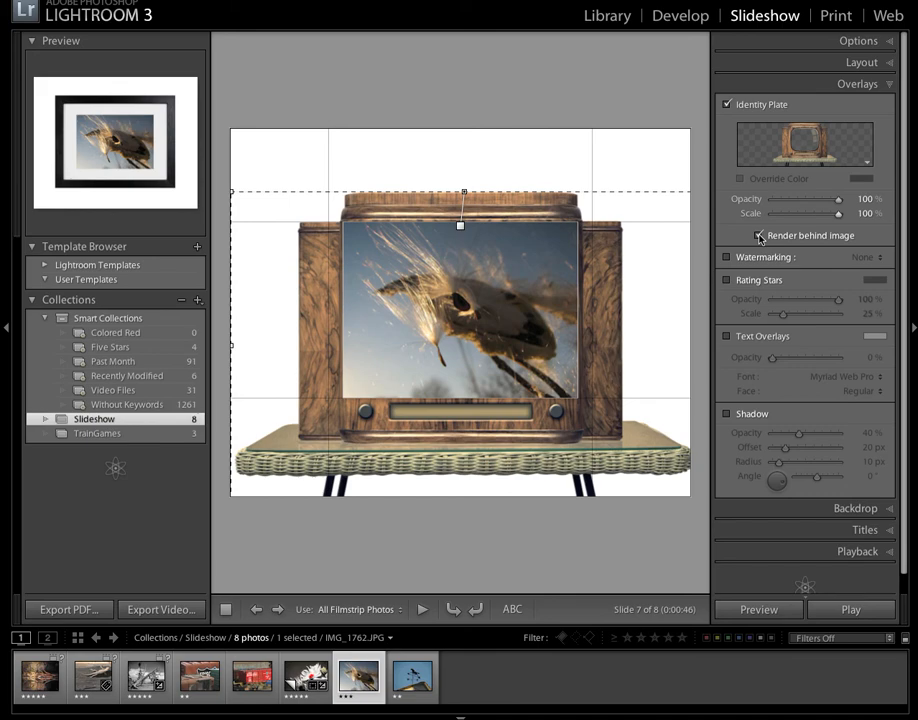
{"action": "left_click", "coordinate": [759, 235]}
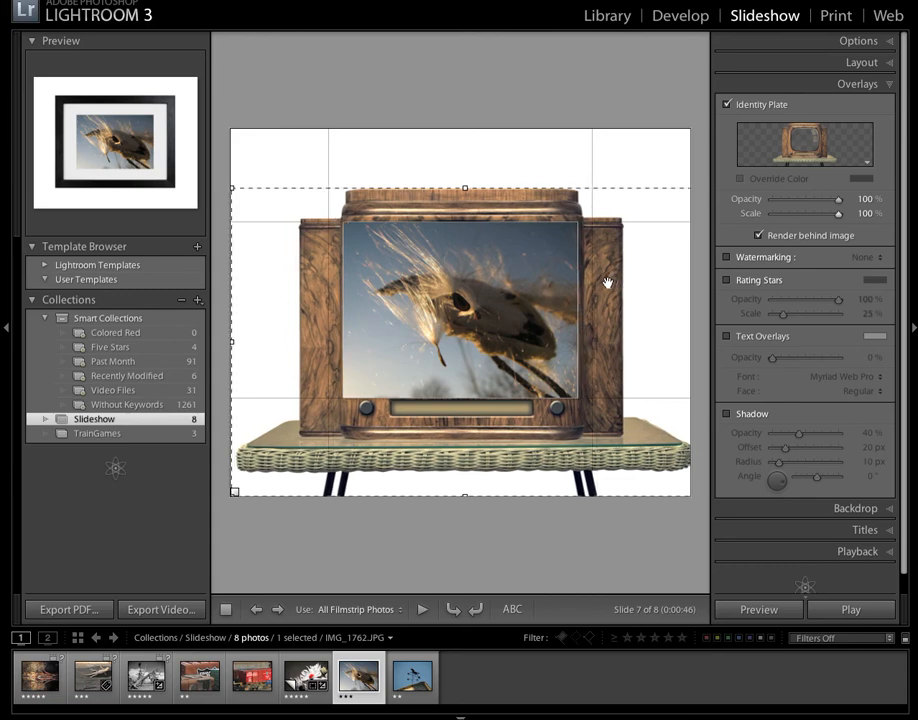
{"action": "left_click", "coordinate": [758, 234]}
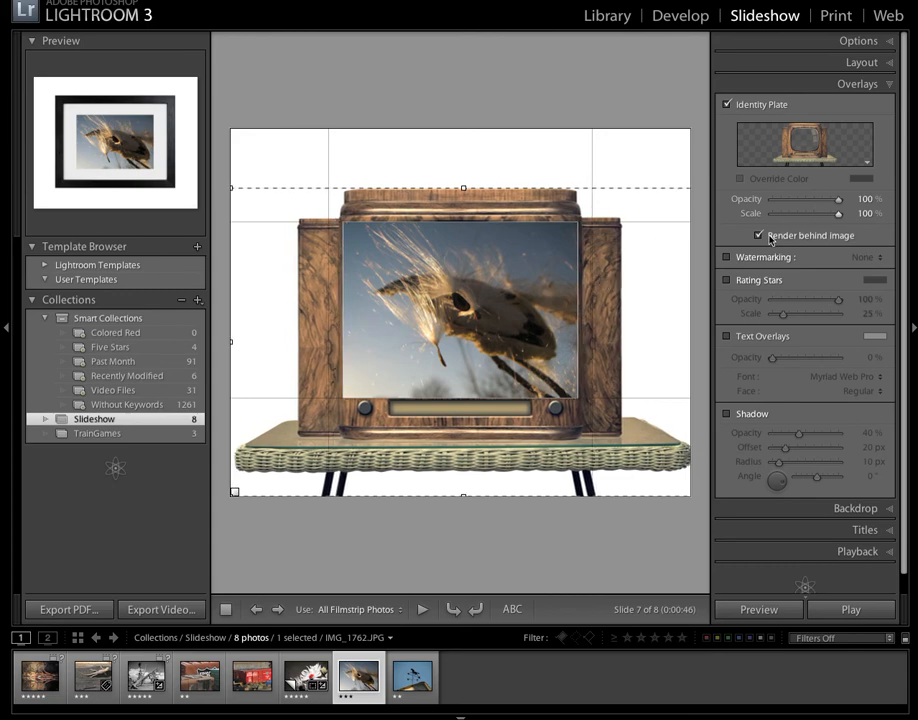
{"action": "left_click", "coordinate": [759, 235]}
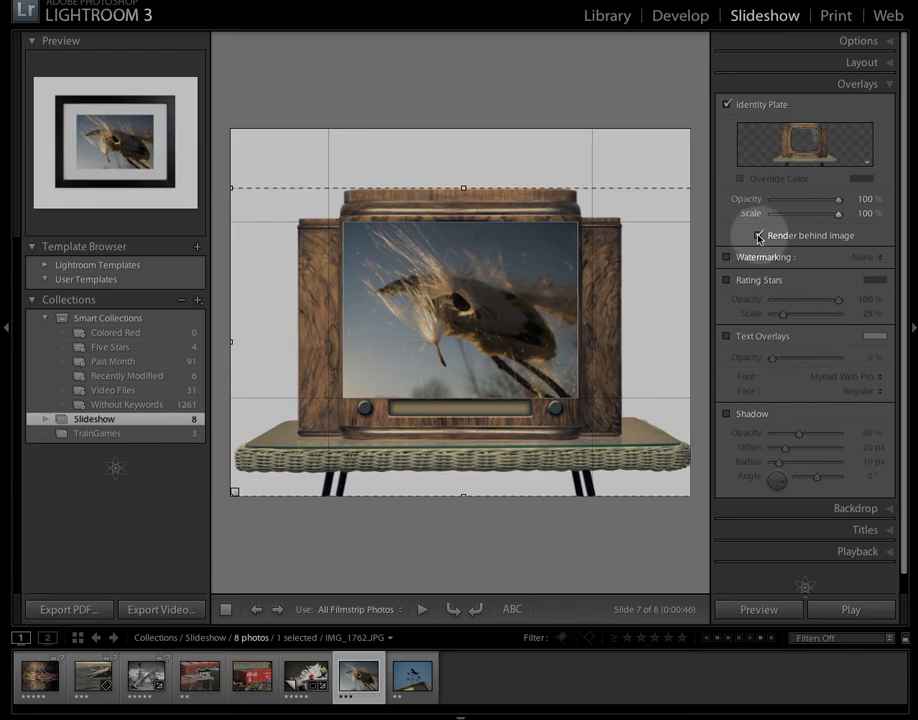
{"action": "left_click", "coordinate": [759, 236]}
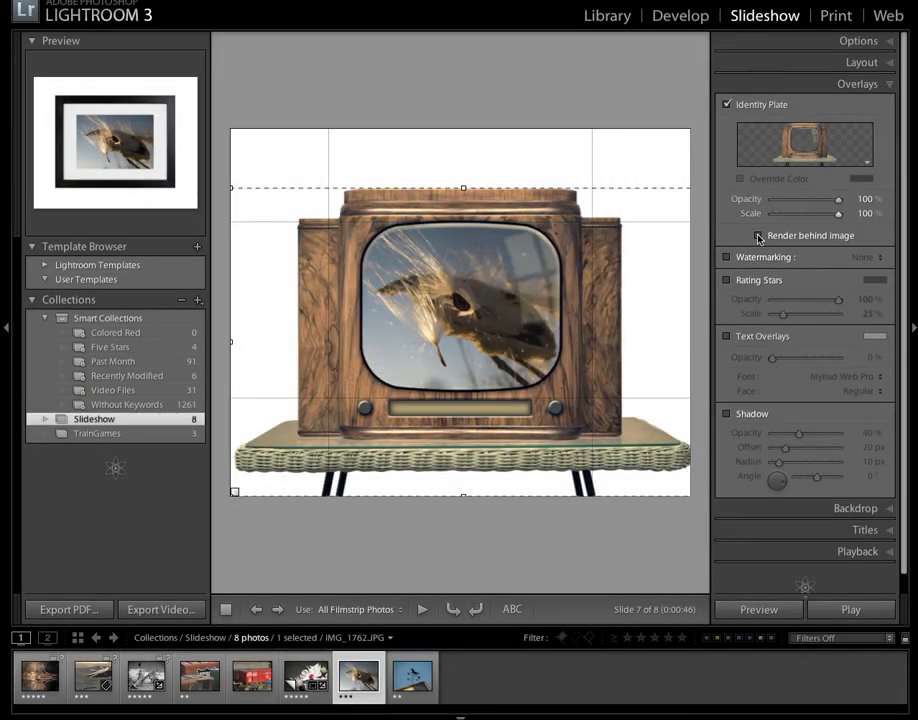